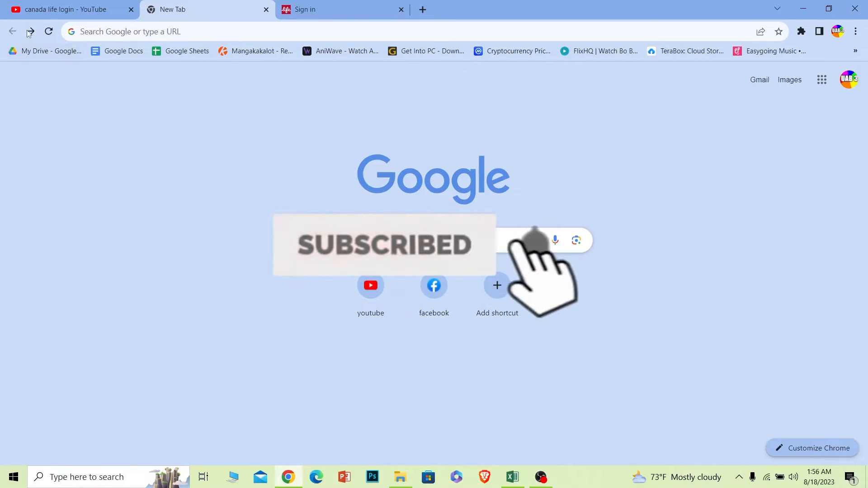
# Search Google for 'canada life login'
pyautogui.write('canada life login')
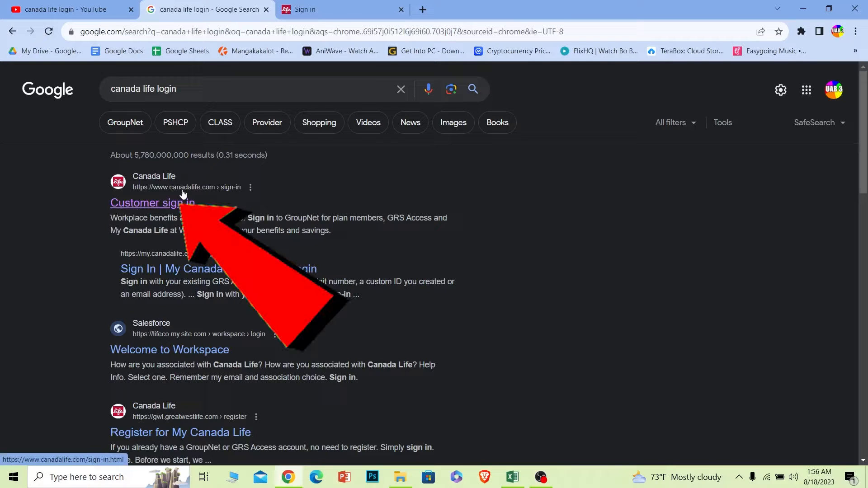
# Go to the Canada Life 'Customer sign in' result, closing the duplicate tab
pyautogui.click(153, 203)
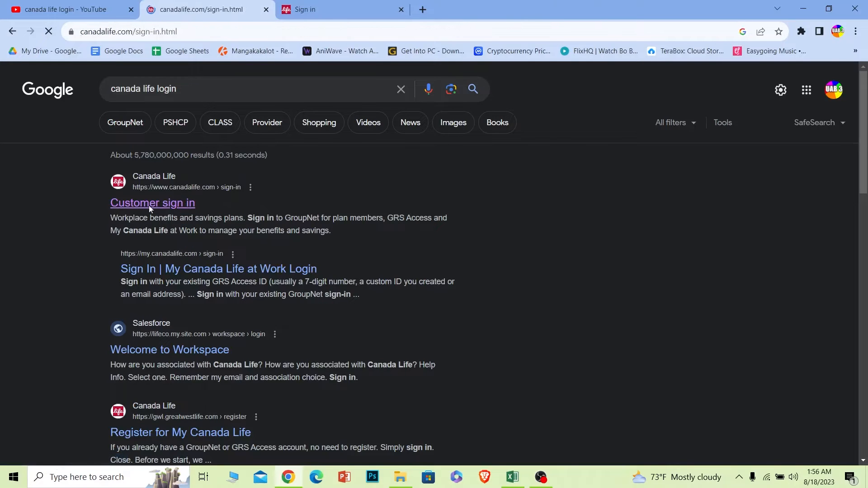
pyautogui.click(153, 203)
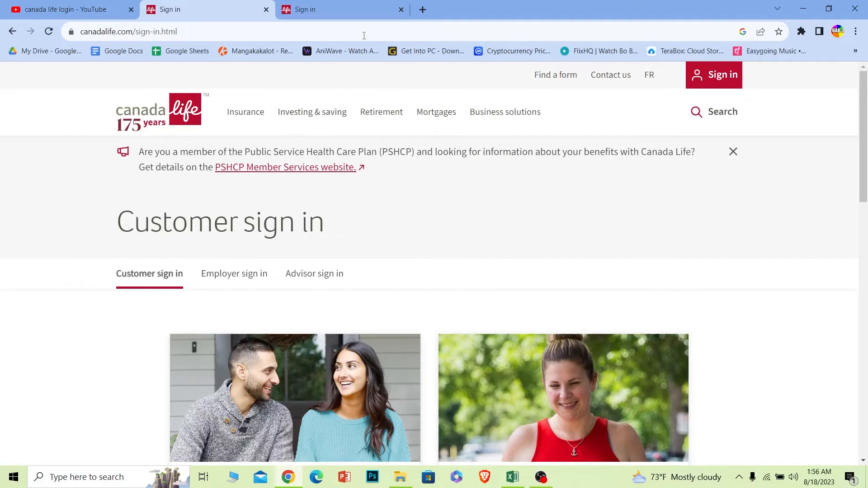
pyautogui.click(401, 9)
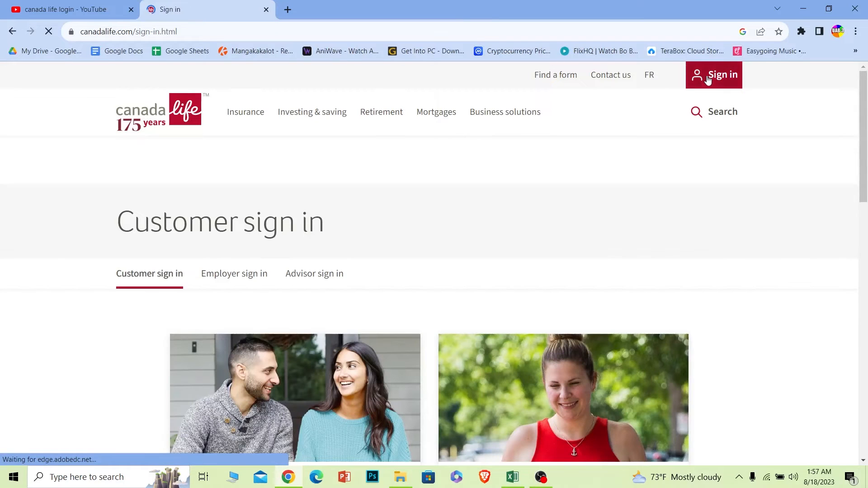
# Continue to the My Canada Life sign-in form under Personal investments and insurance
pyautogui.scroll(-3)
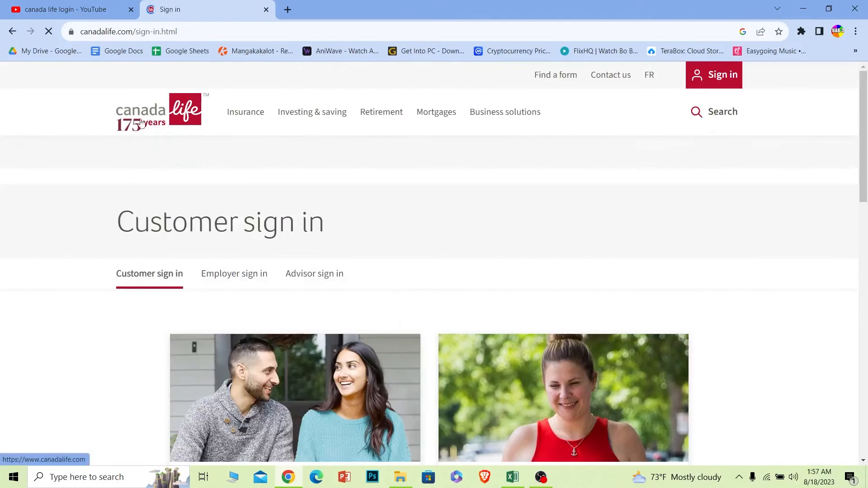
pyautogui.scroll(-3)
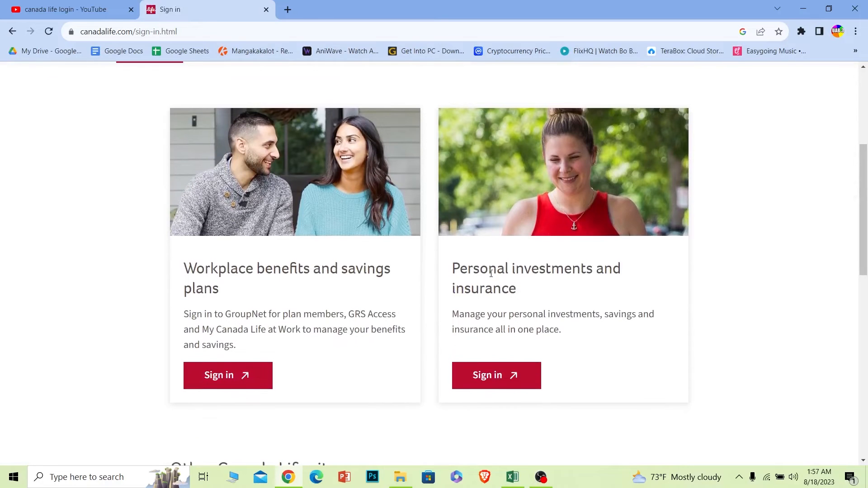
pyautogui.click(496, 375)
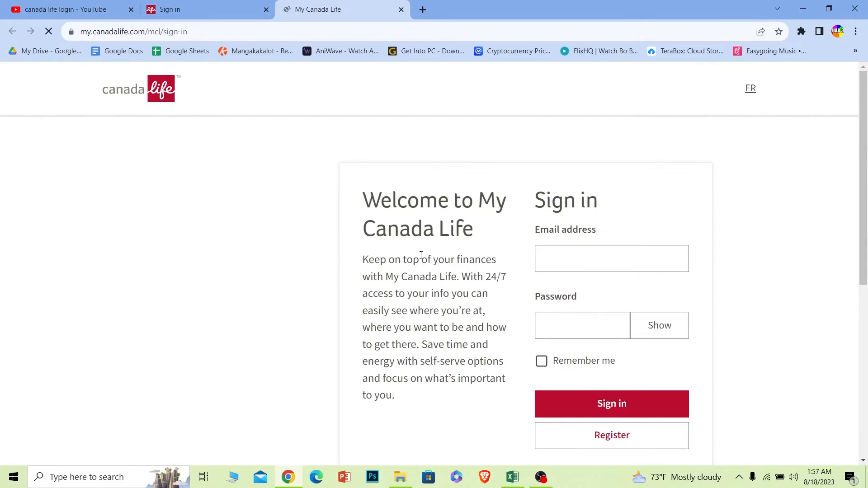
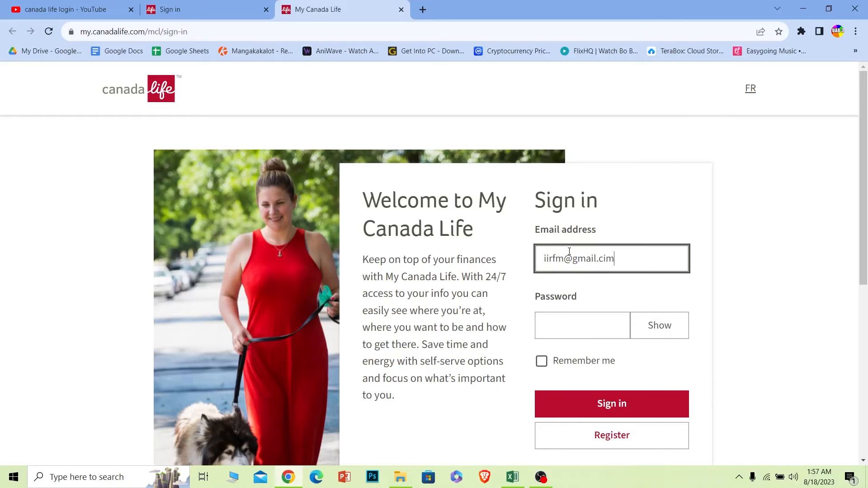
pyautogui.click(581, 326)
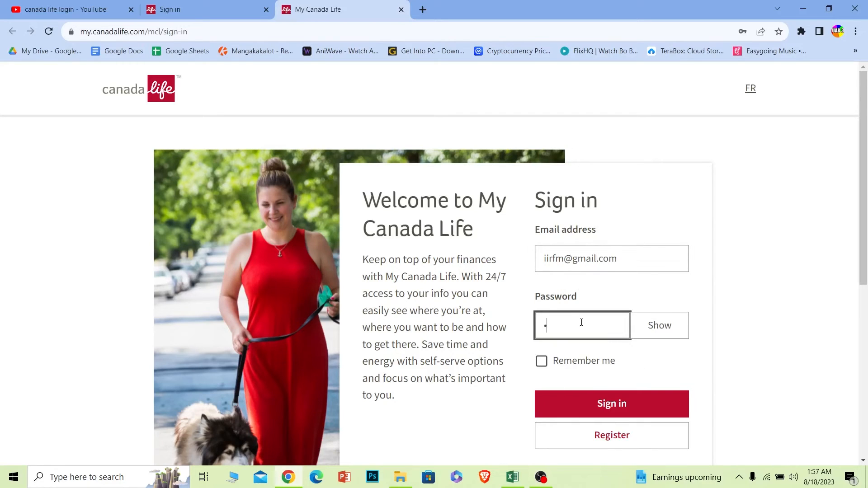